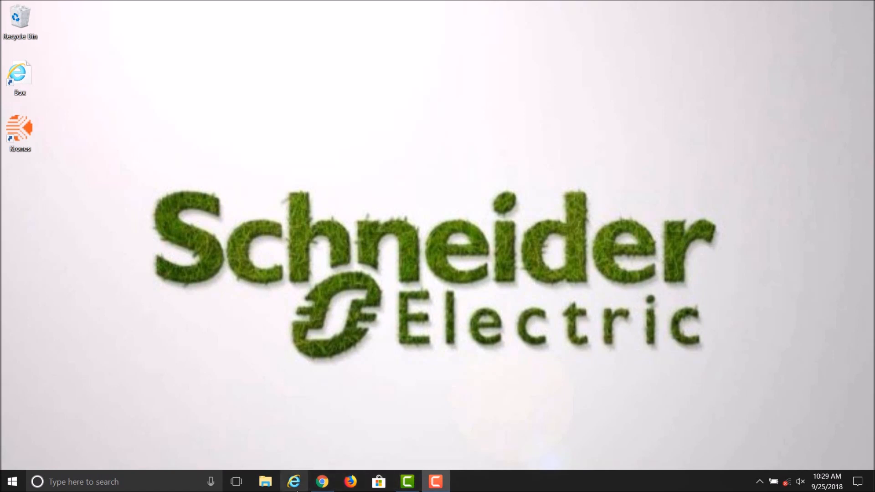
Step: Navigate Chrome to home.wiserair.com to reach the Wiser Air dashboard
left_click(321, 481)
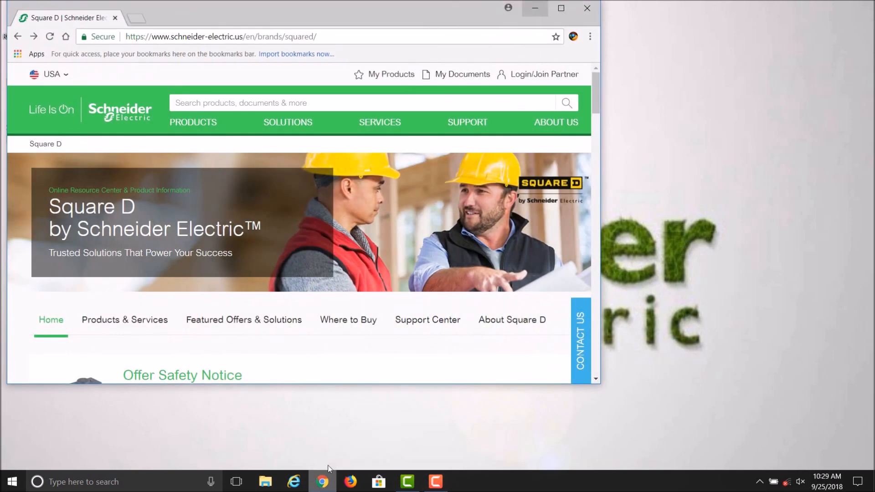
left_click(223, 36)
type("ho")
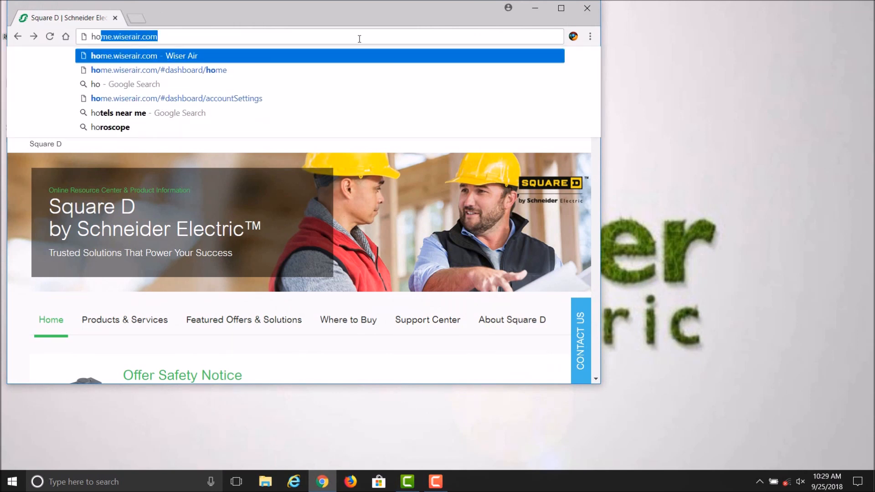
type("me.wiserair.com/#dashboard/home")
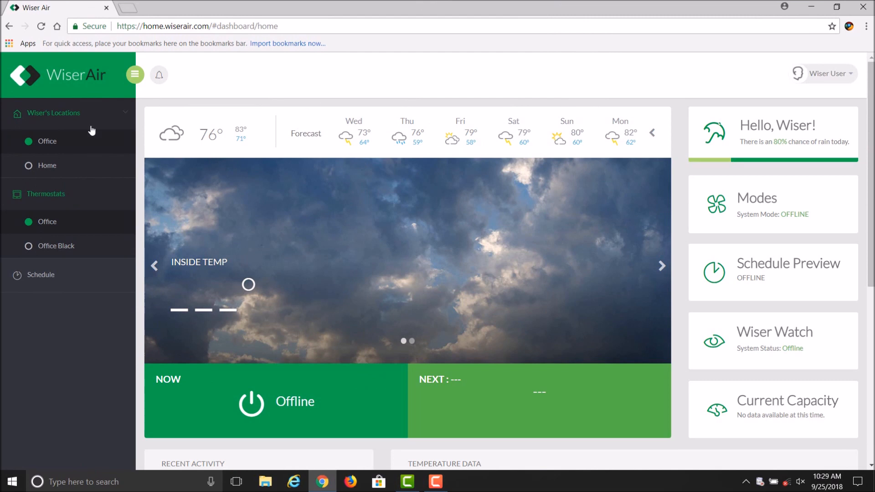
mouse_move(357, 331)
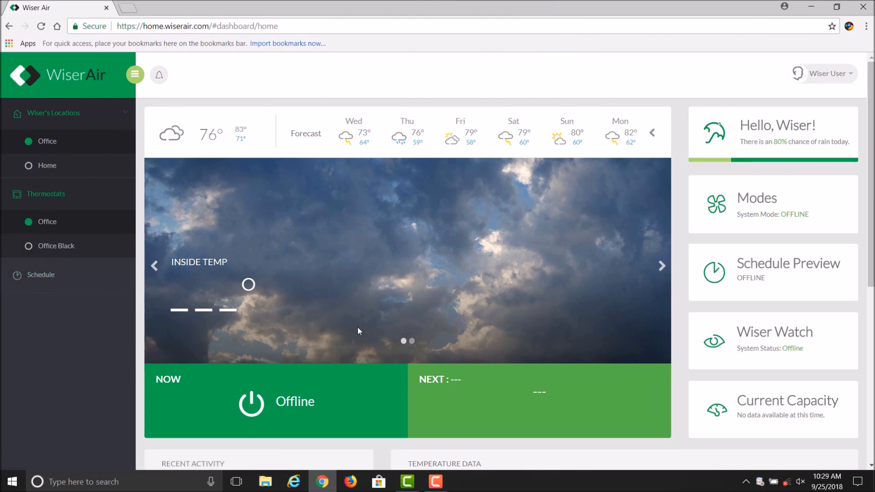
mouse_move(53, 123)
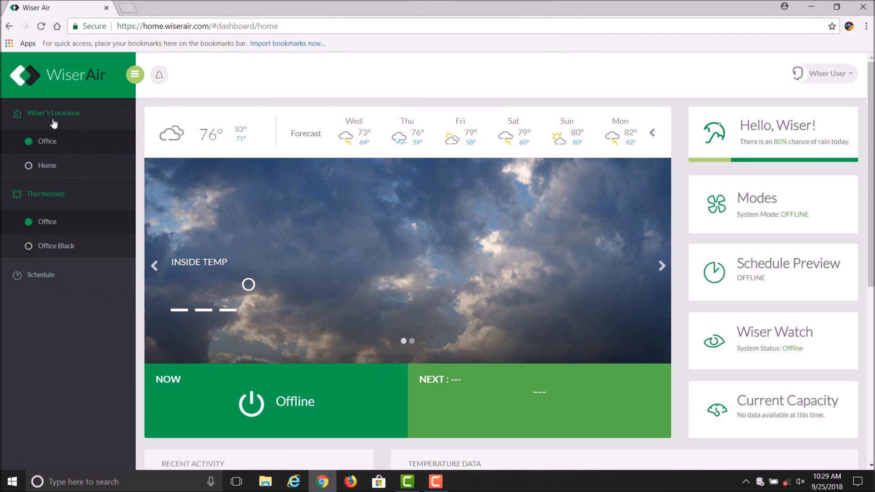
mouse_move(47, 142)
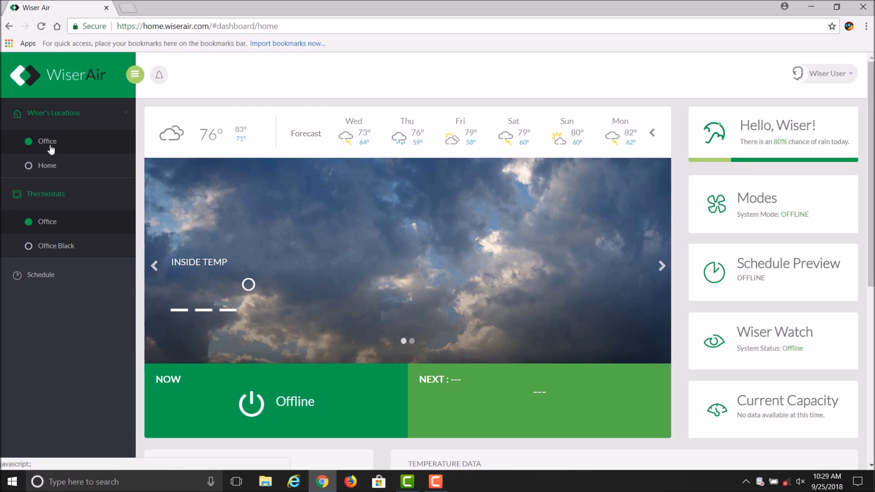
mouse_move(47, 155)
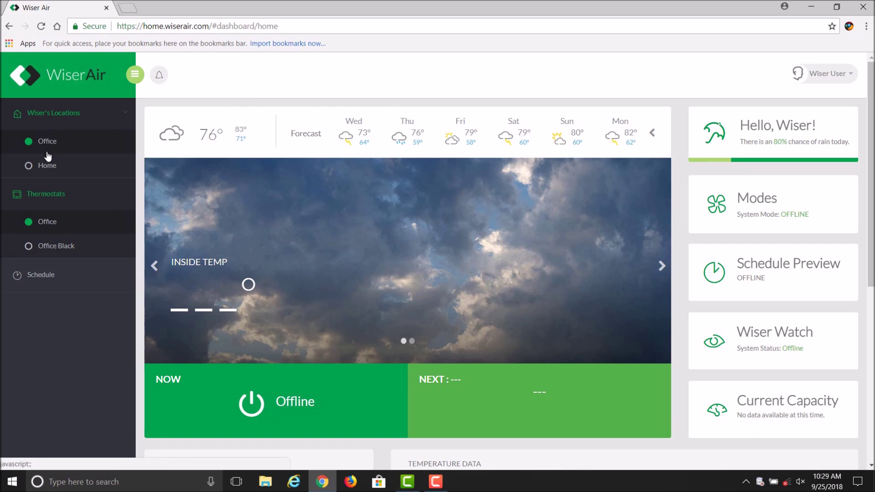
mouse_move(40, 274)
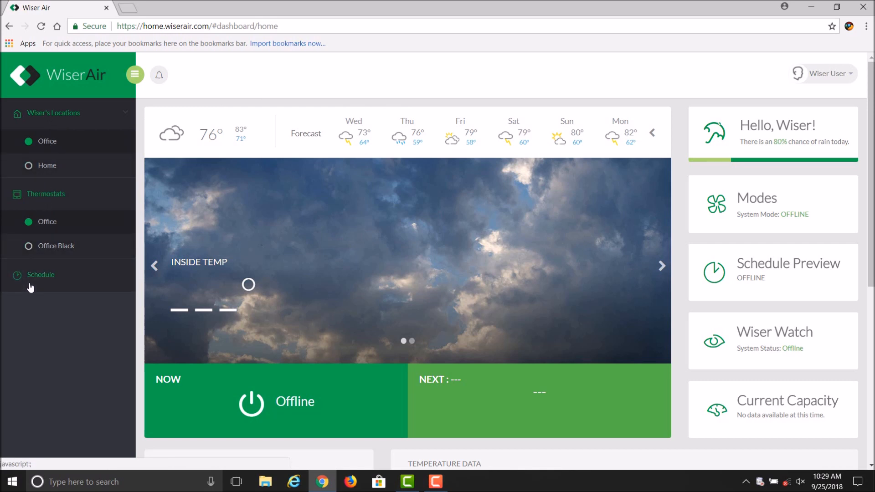
Step: Show the Office location's weekly Sunday–Saturday schedule via the sidebar Schedule entry
left_click(40, 275)
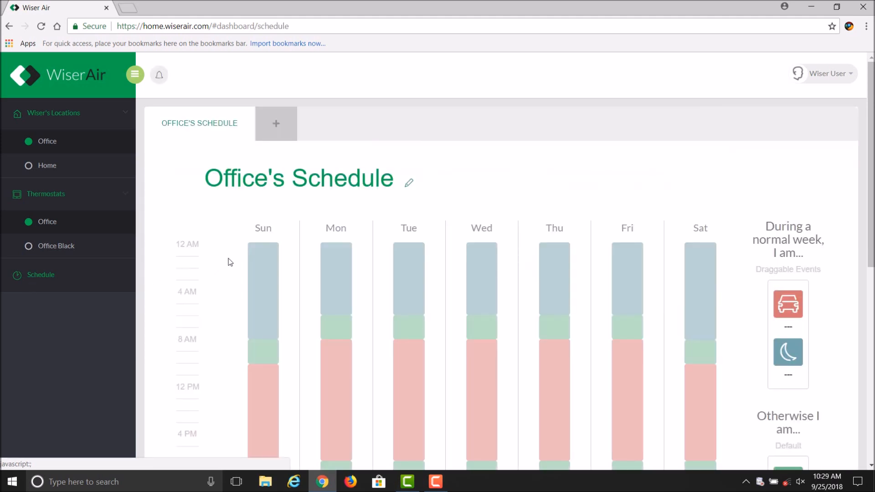
Step: Add a blank weekly schedule named 'Office' alongside Office's Schedule
left_click(262, 292)
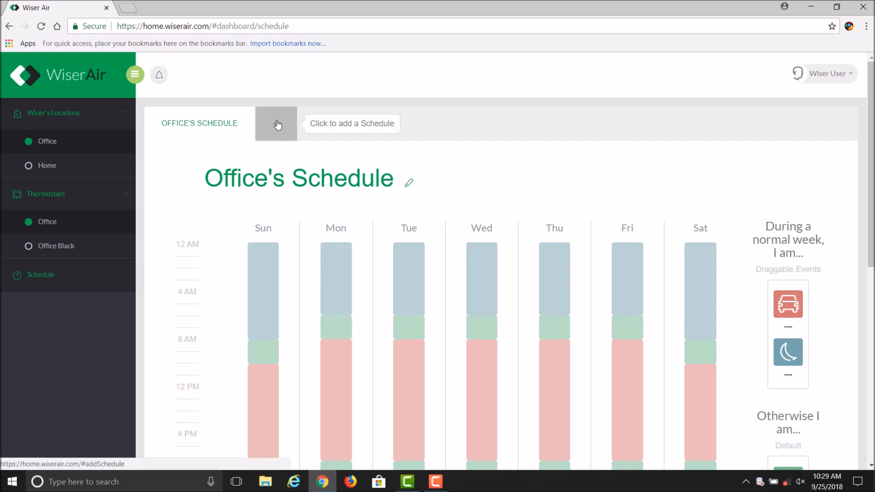
left_click(275, 123)
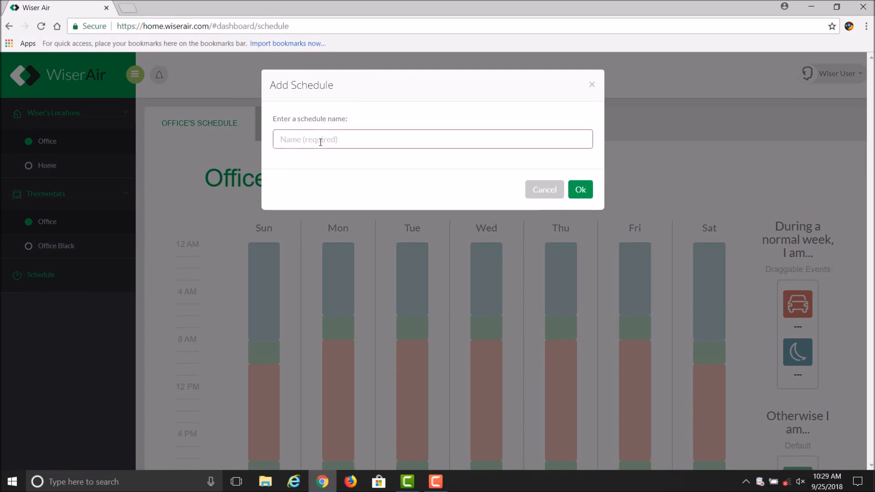
type("Office")
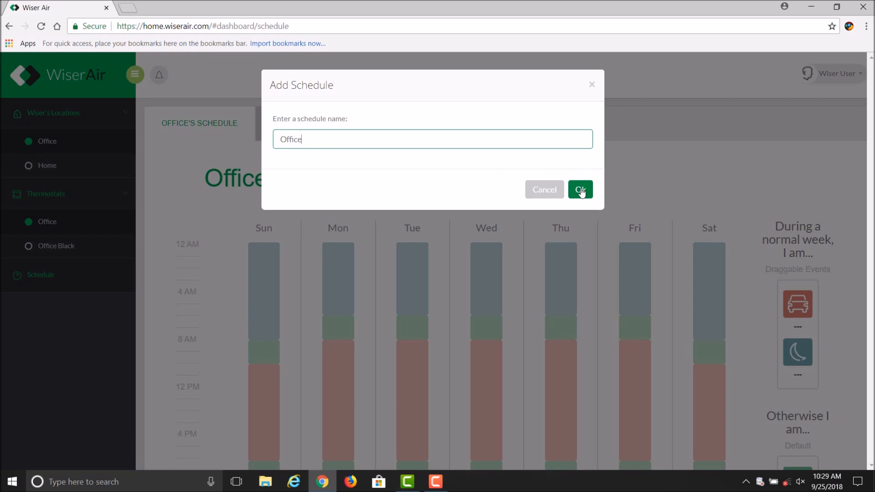
left_click(579, 190)
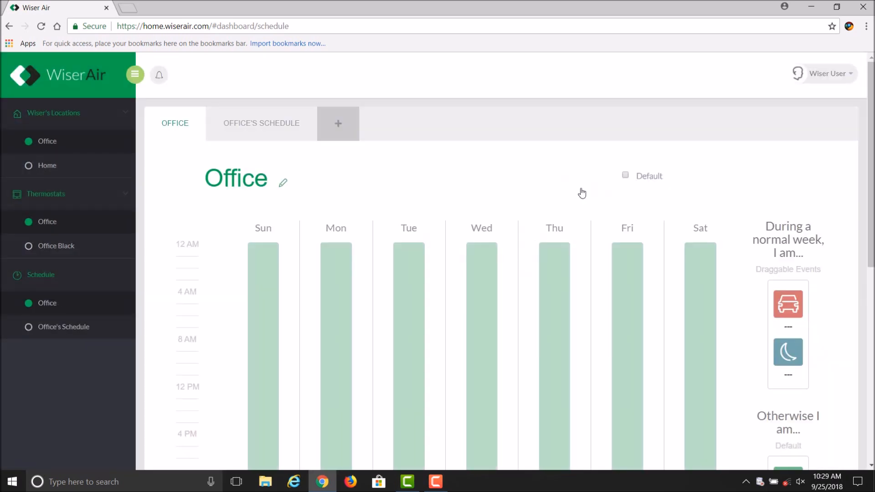
scroll("down", 3)
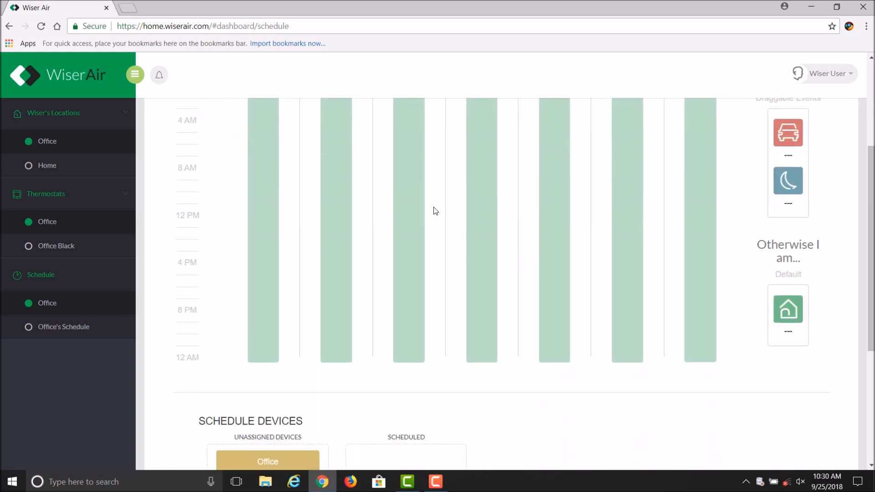
mouse_move(289, 217)
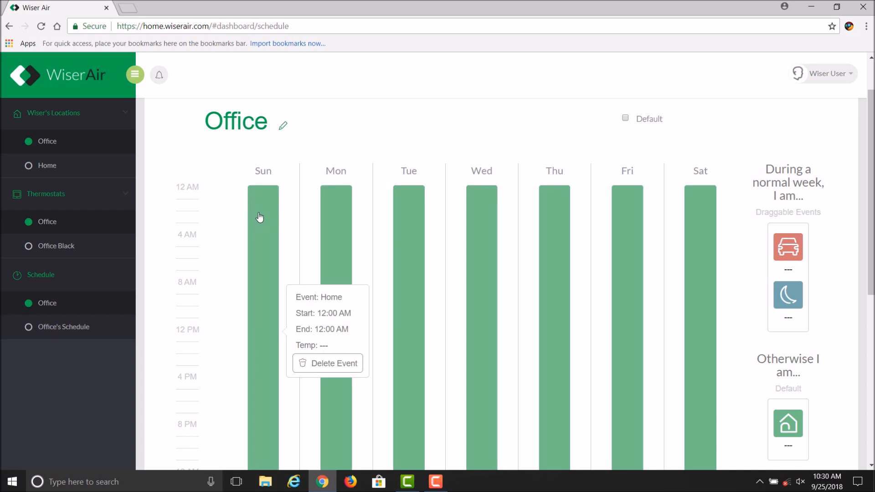
mouse_move(334, 220)
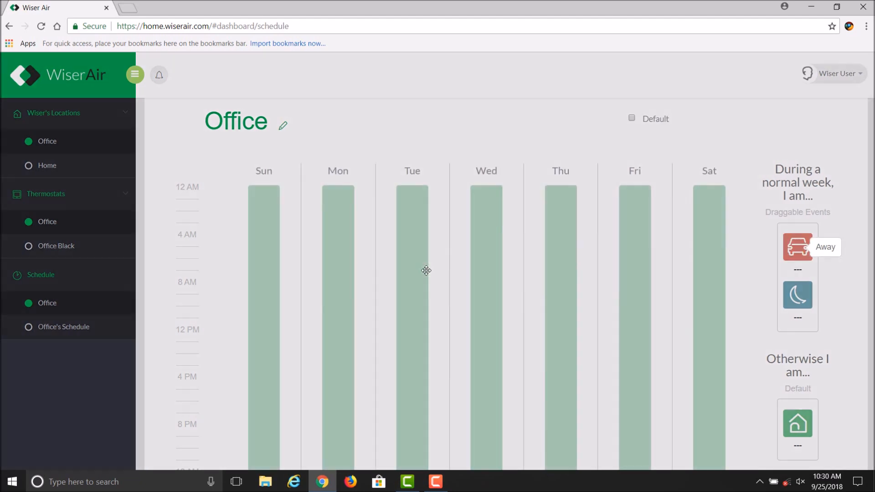
Step: Place an Away event 8:00 AM–5:00 PM on all days Sun through Sat
left_click(797, 246)
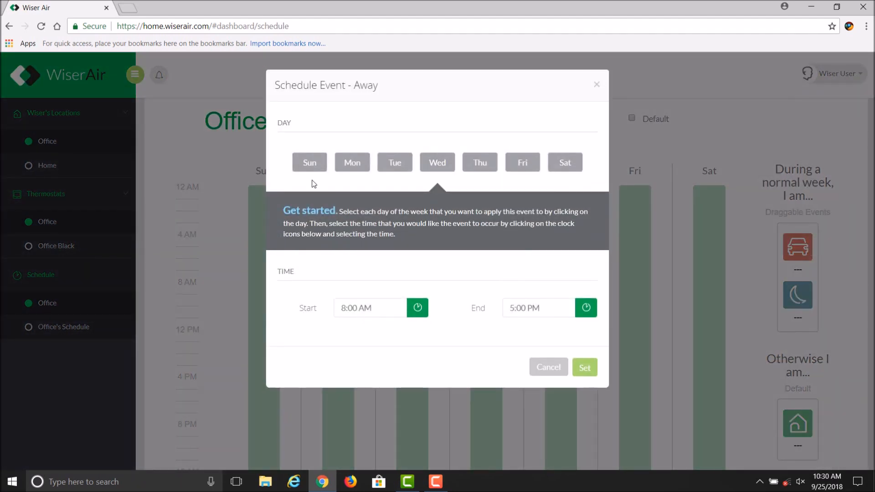
mouse_move(330, 147)
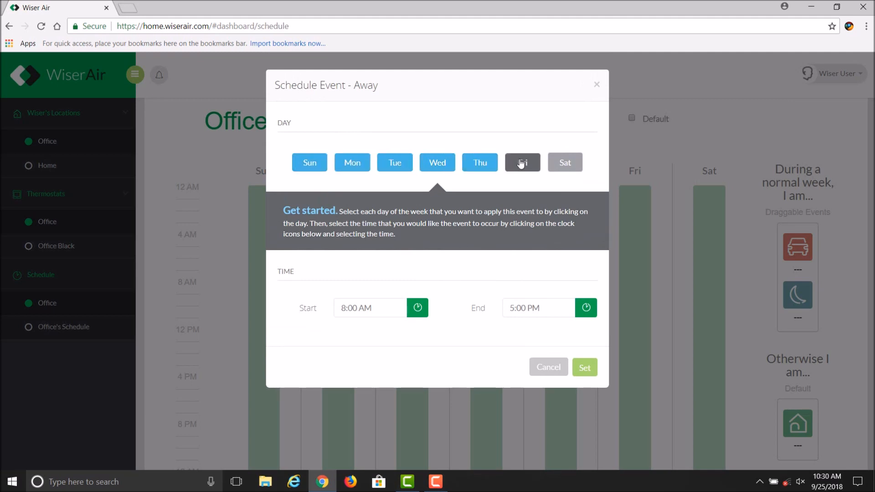
left_click(522, 162)
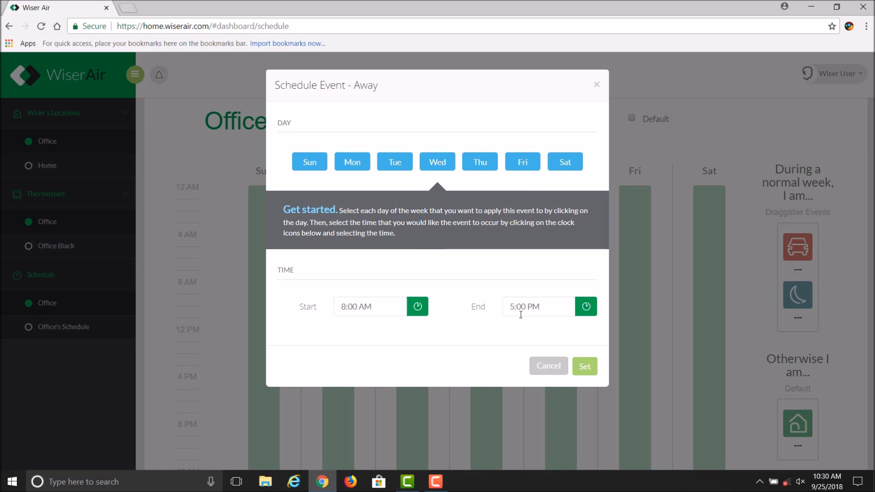
left_click(584, 367)
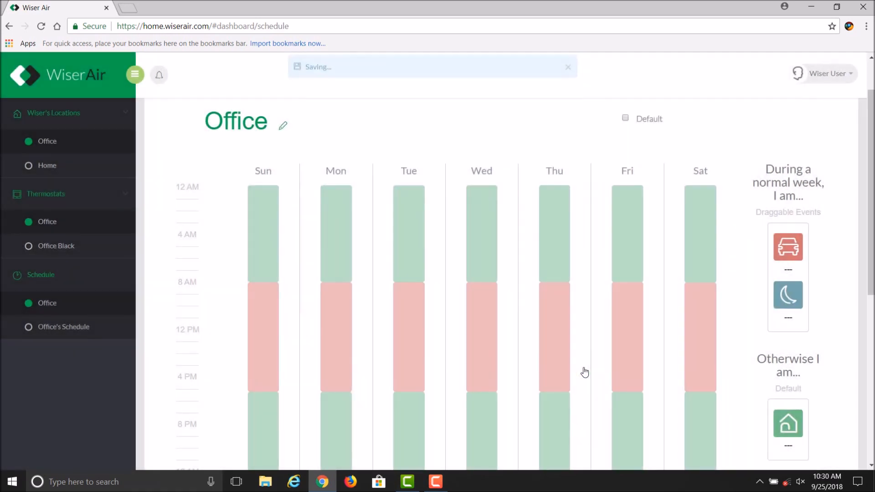
left_click(262, 234)
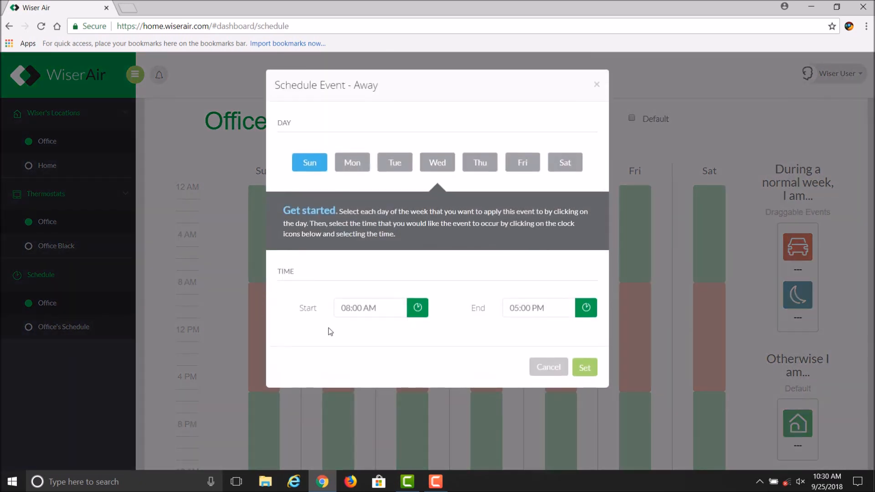
mouse_move(584, 367)
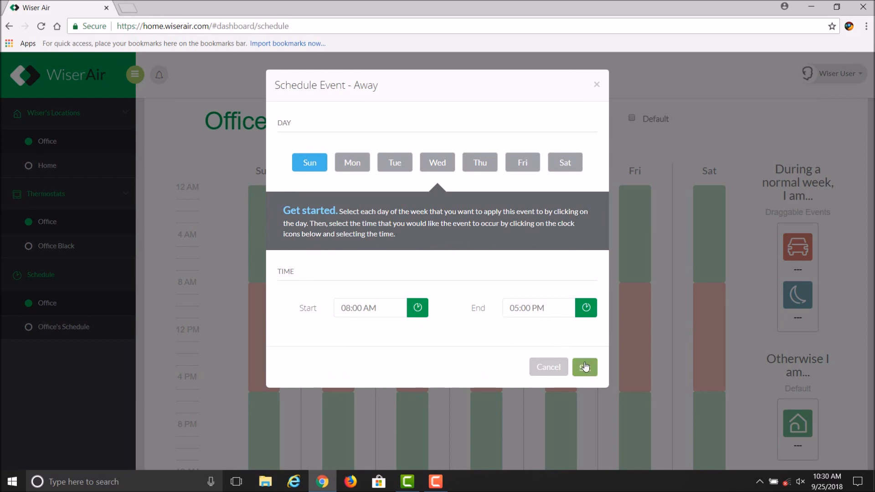
Step: Delete Sunday's Away block so Away covers Monday through Saturday only
left_click(583, 367)
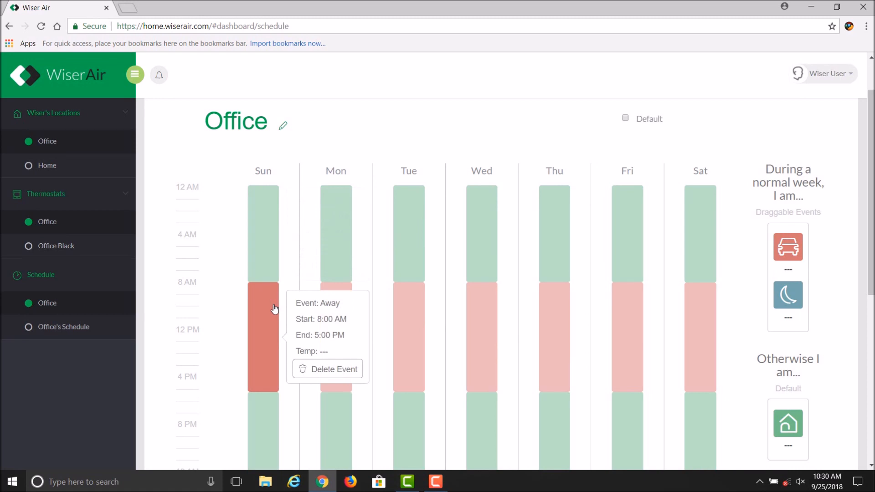
left_click(327, 369)
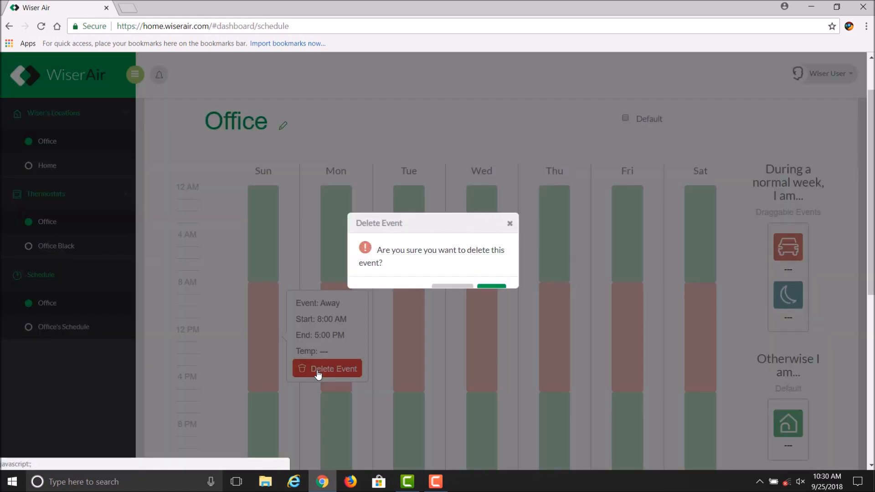
left_click(490, 288)
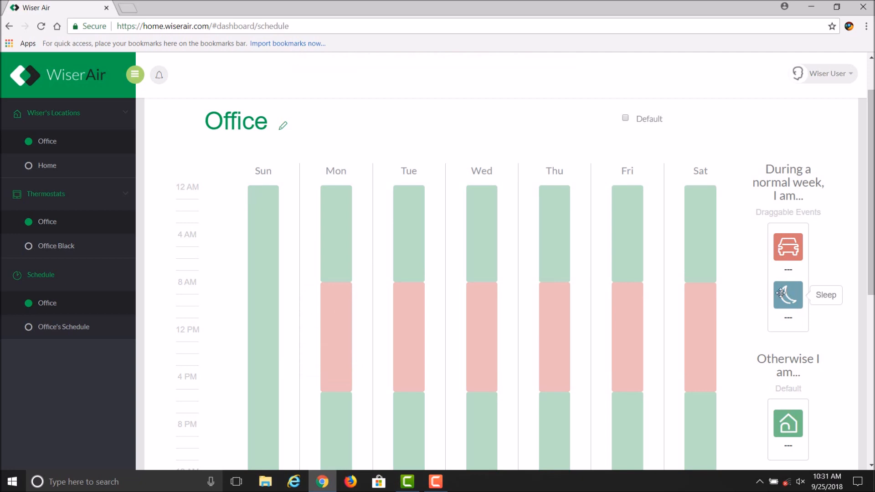
Step: Place a Sleep event 10:00 PM–6:00 AM on all seven days and save the schedule
left_click(787, 294)
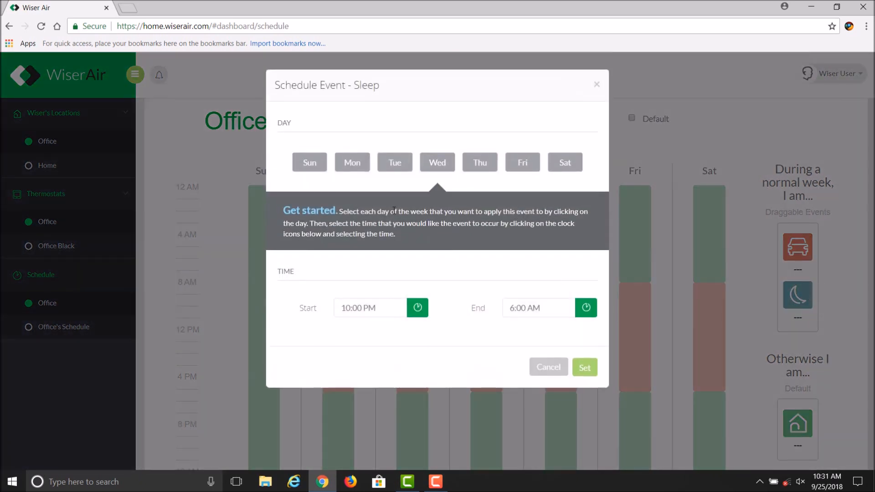
left_click(351, 162)
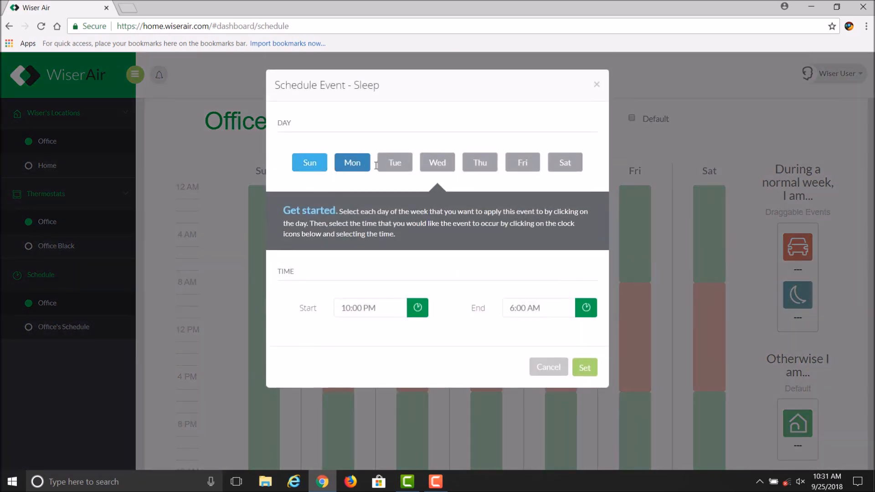
left_click(479, 163)
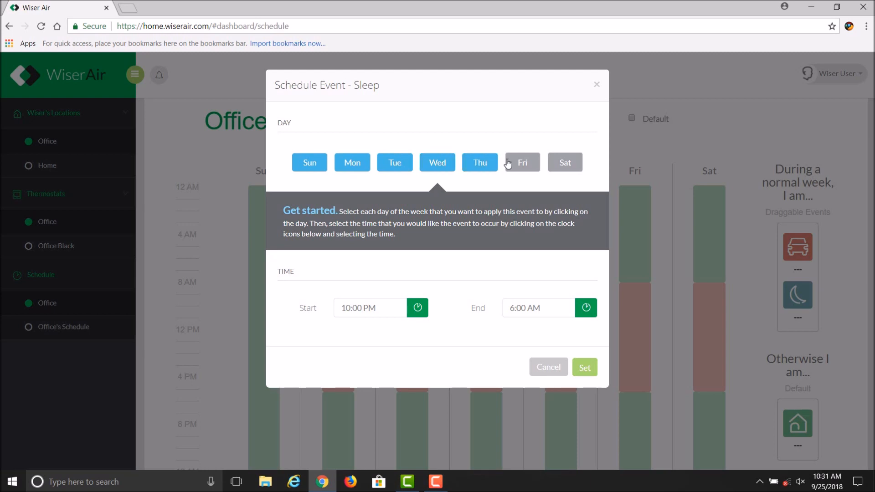
left_click(521, 162)
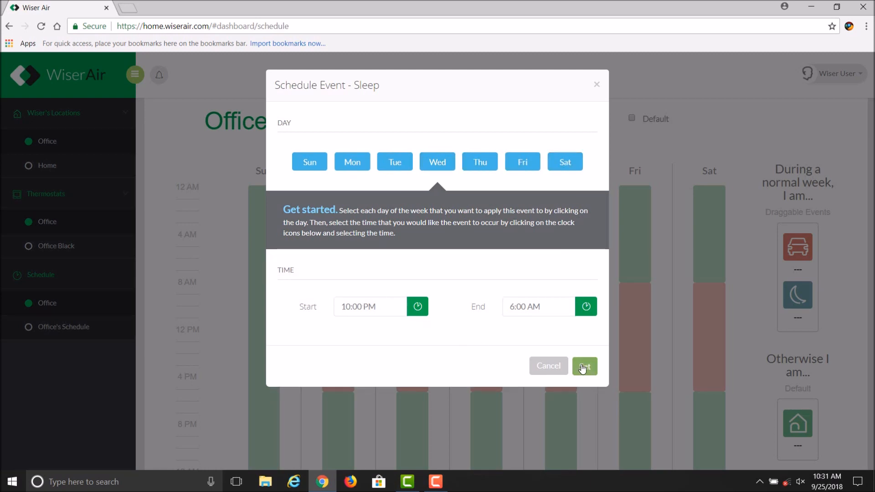
left_click(584, 366)
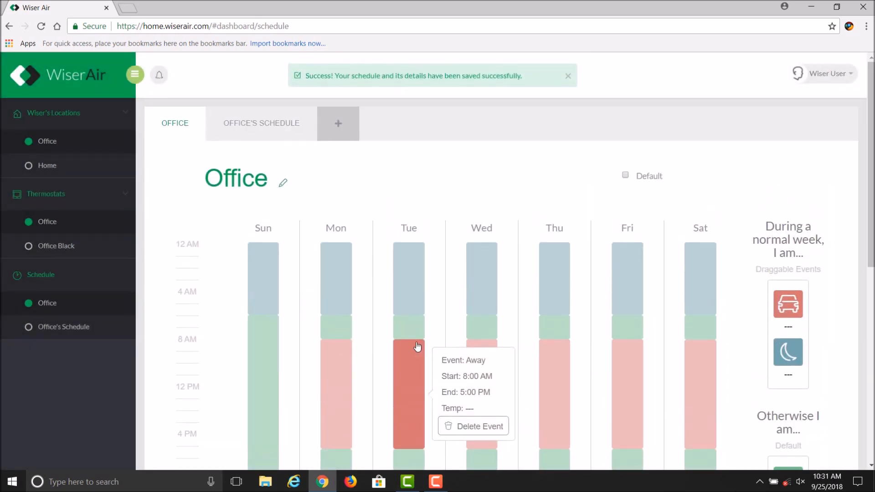
left_click(568, 76)
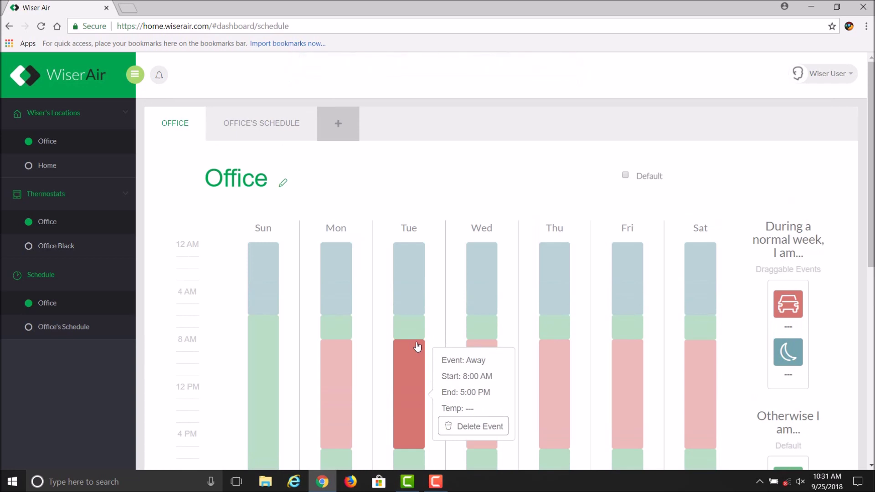